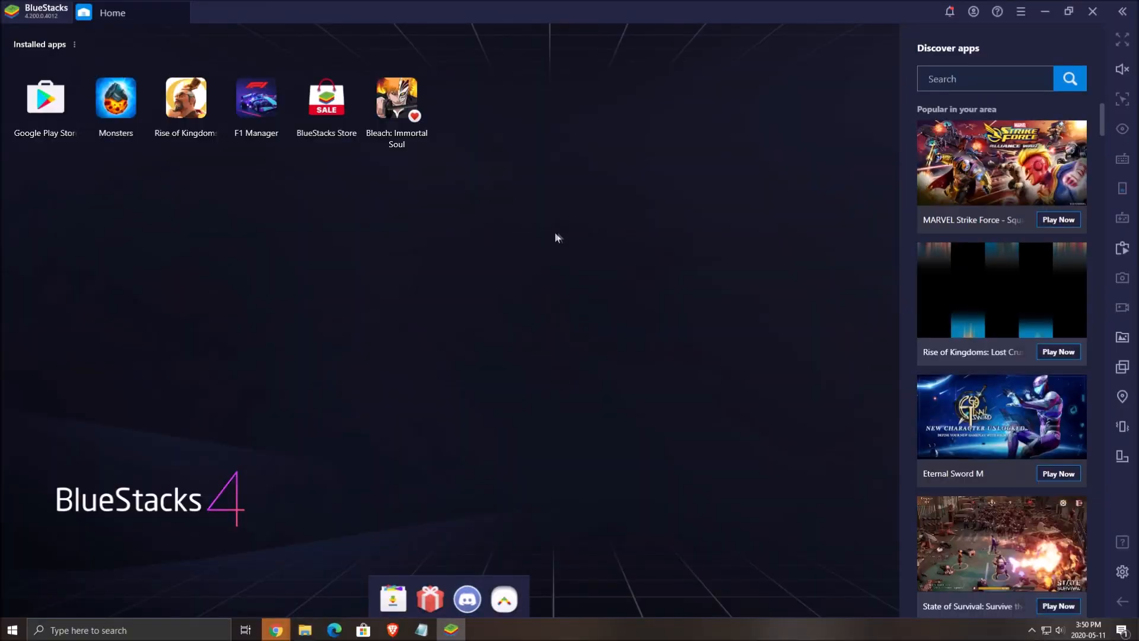
Review the BlueStacks settings: volume level, engine/performance options and device profile
left_click(1121, 69)
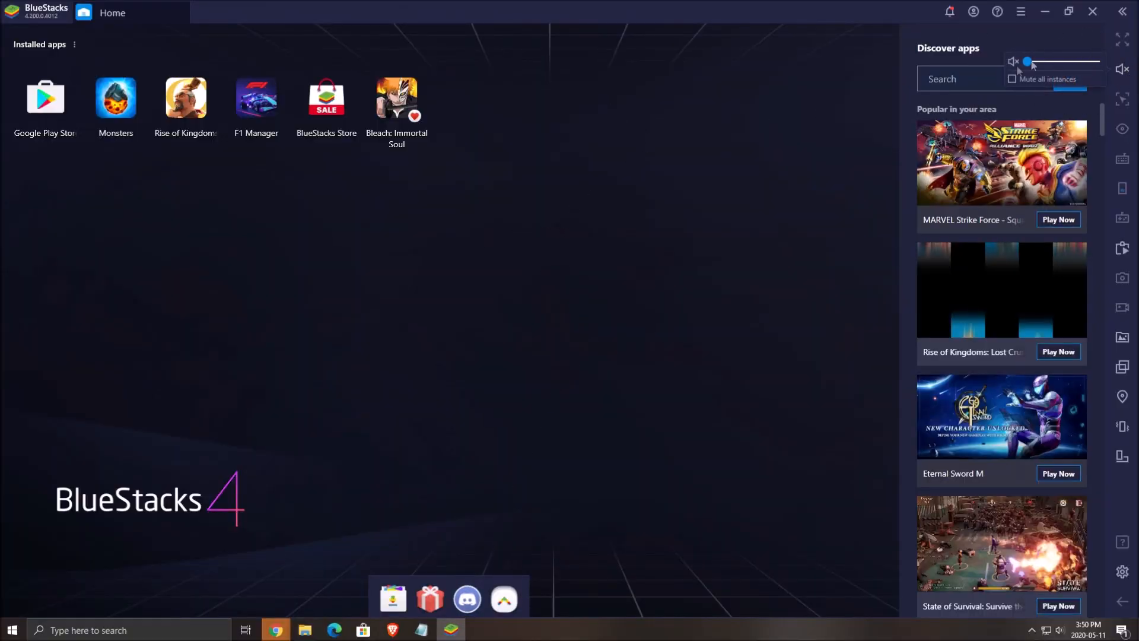
mouse_move(806, 209)
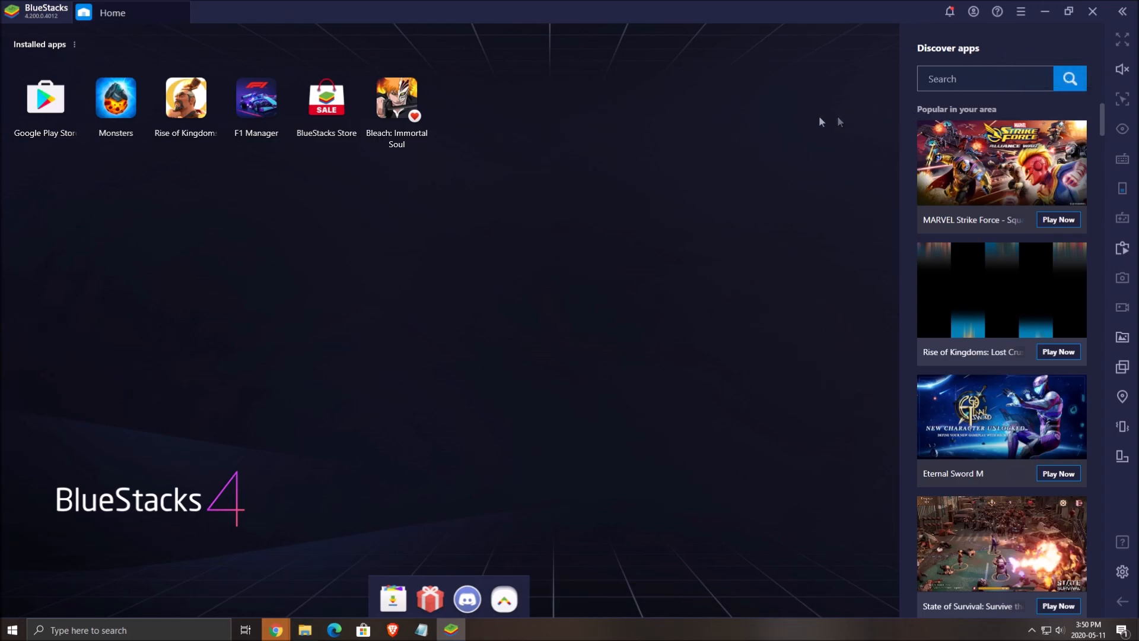
left_click(1121, 572)
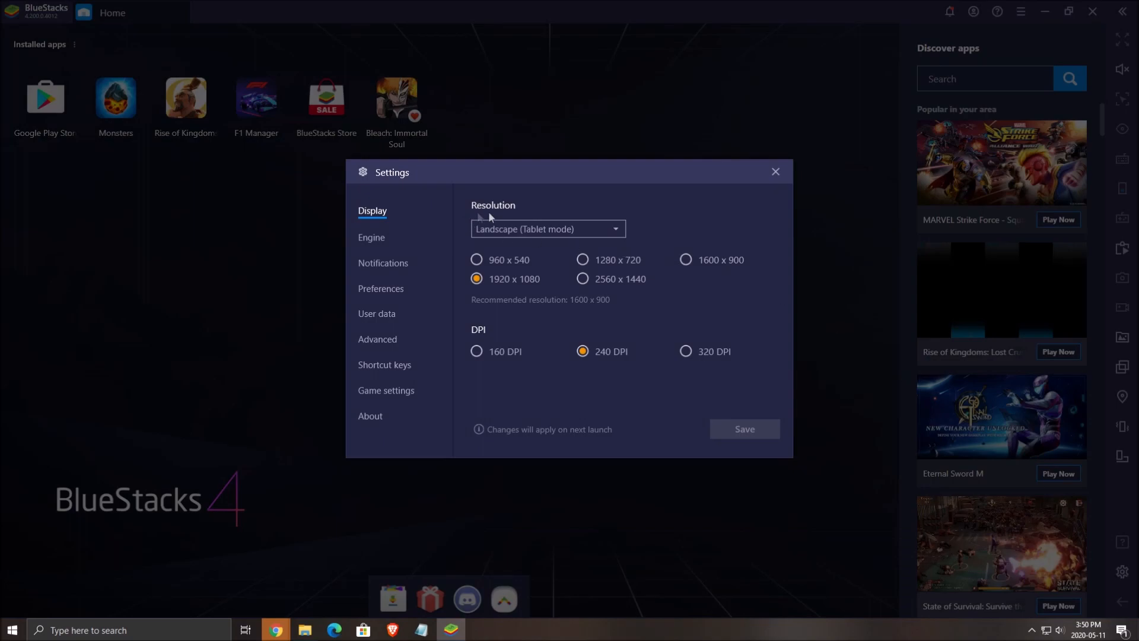
mouse_move(558, 169)
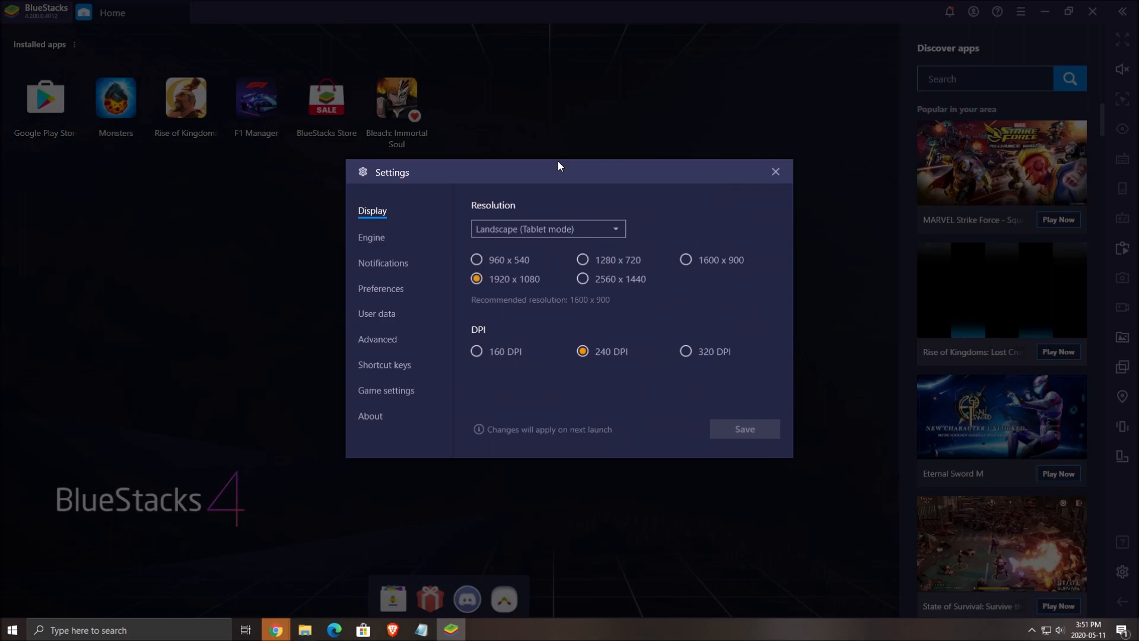
mouse_move(501, 289)
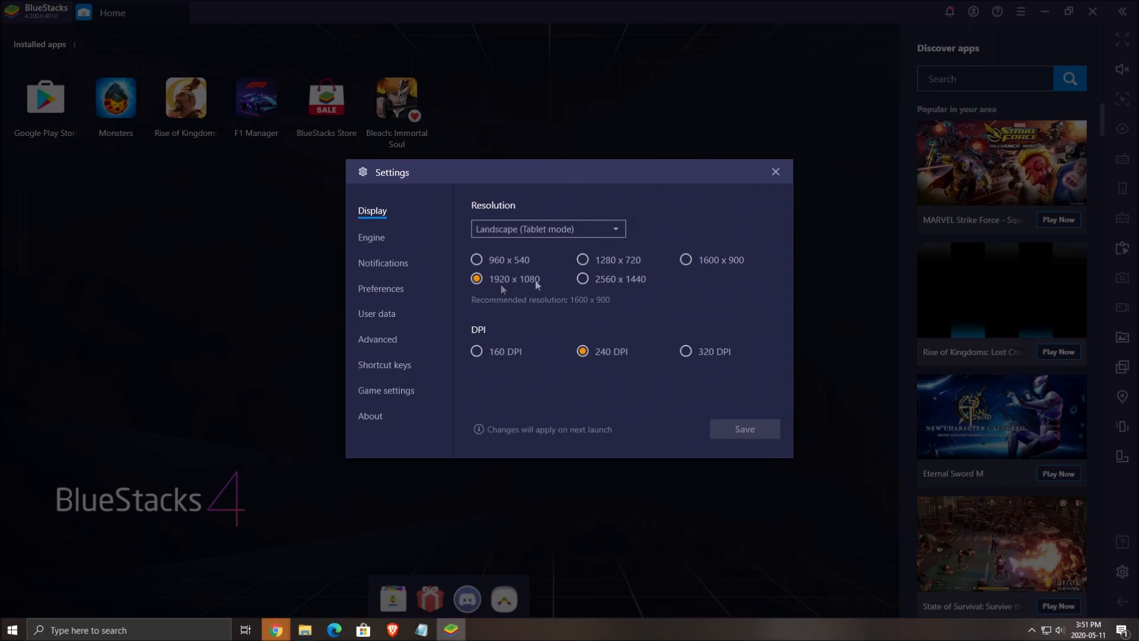
left_click(371, 237)
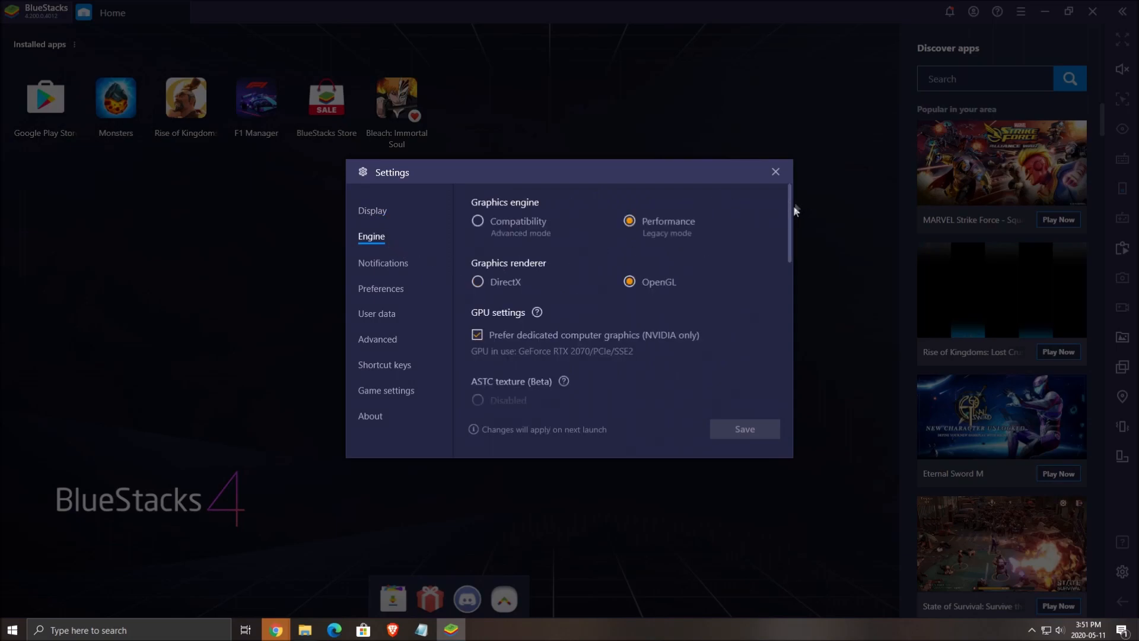
scroll("down", 3)
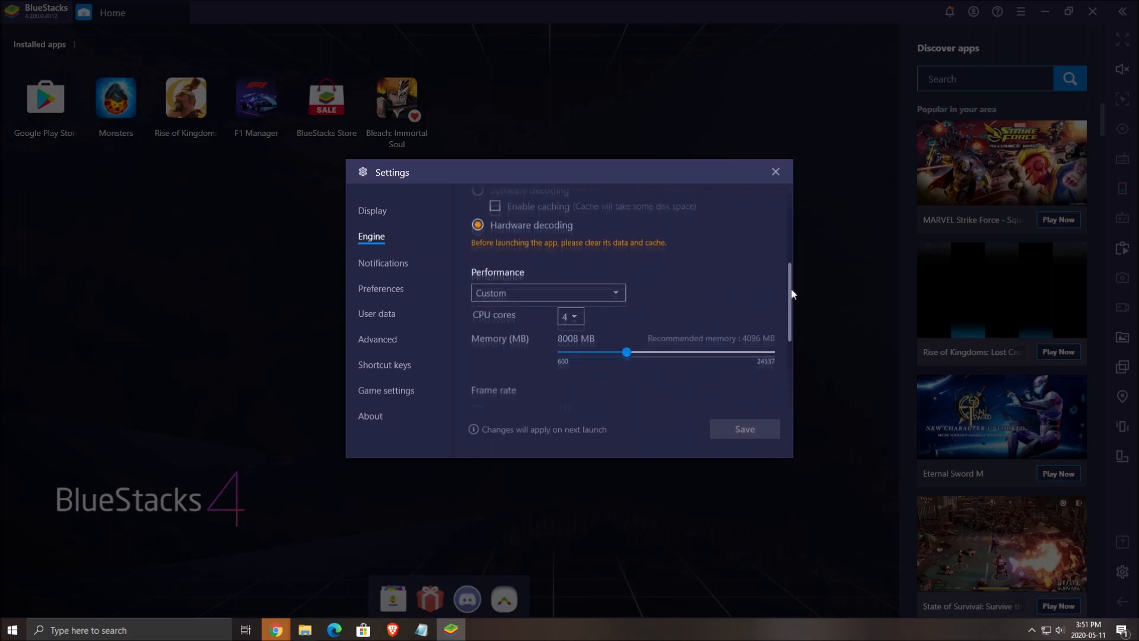
scroll("down", 3)
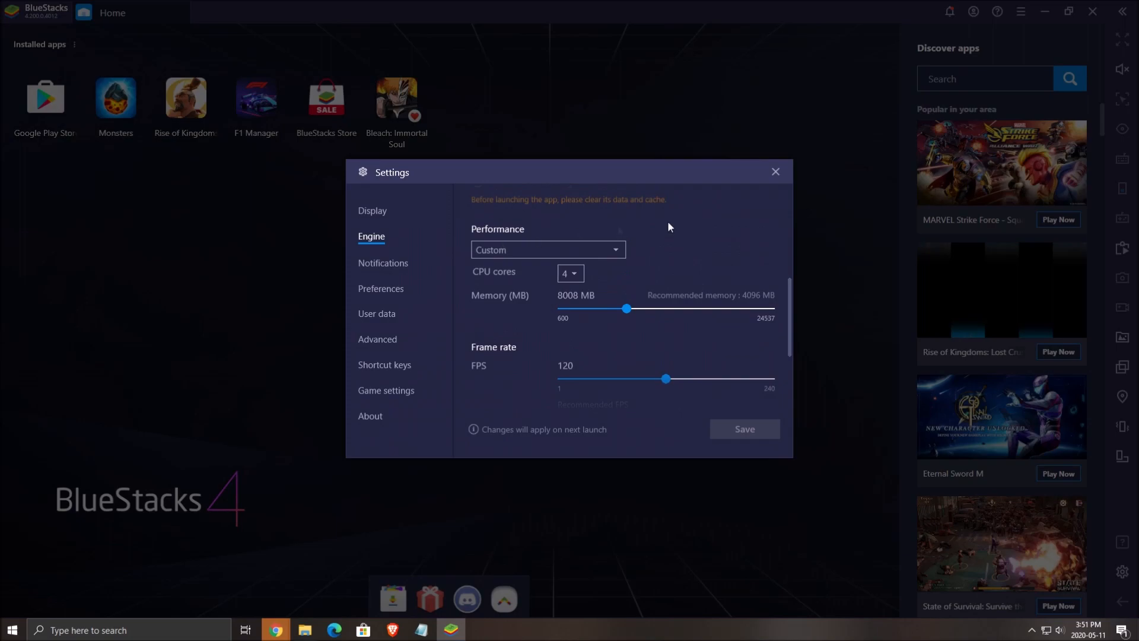
scroll("down", 3)
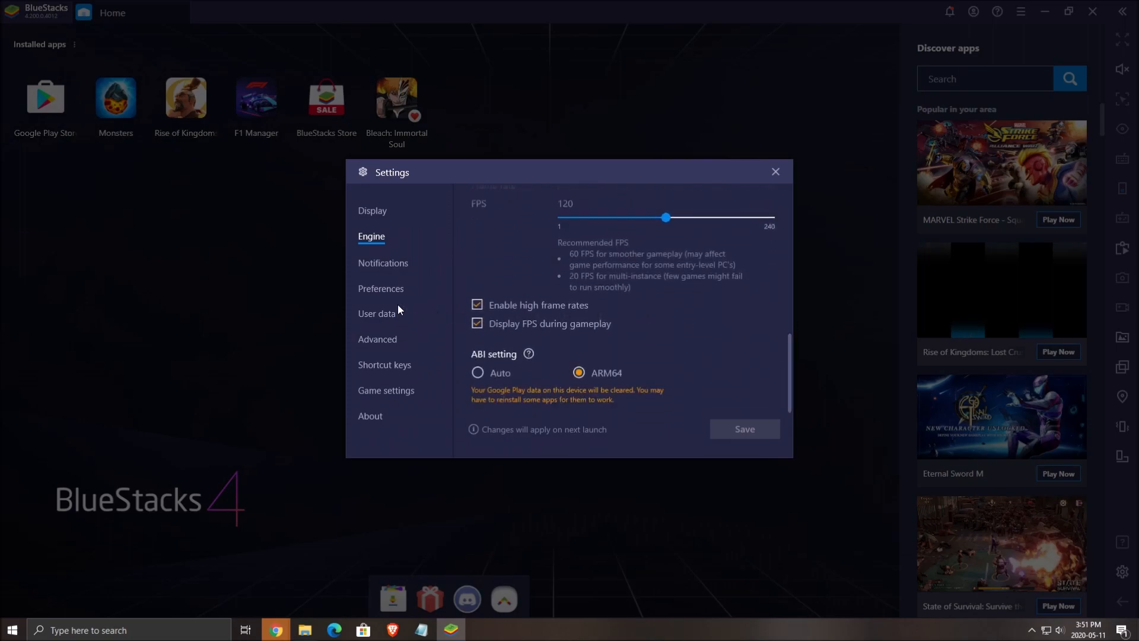
left_click(378, 340)
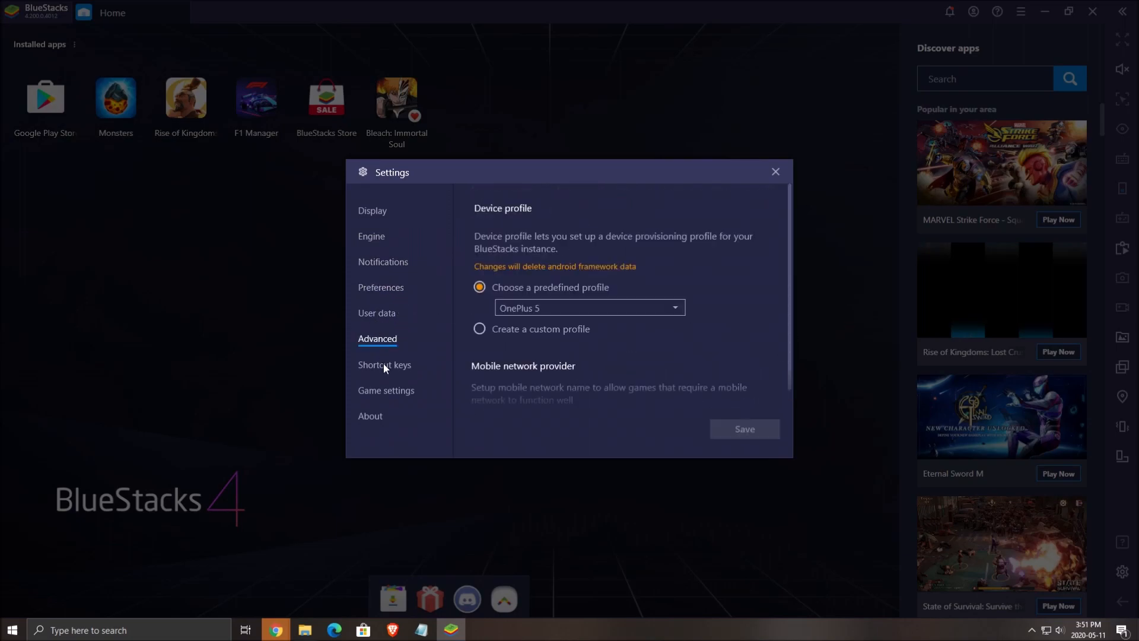
mouse_move(647, 294)
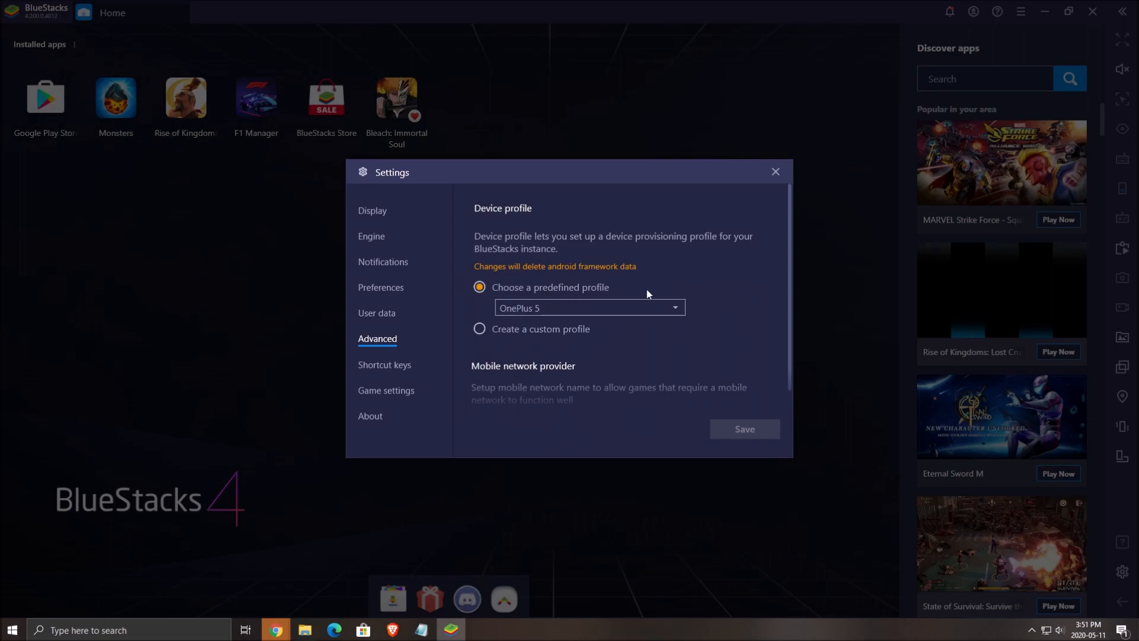
mouse_move(651, 319)
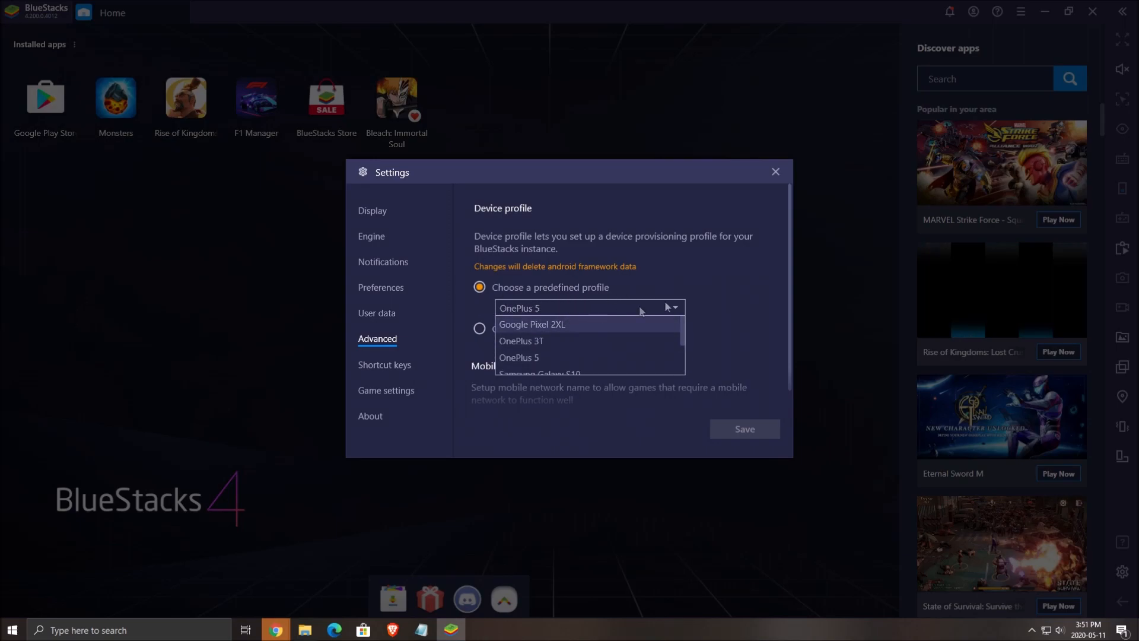
left_click(775, 171)
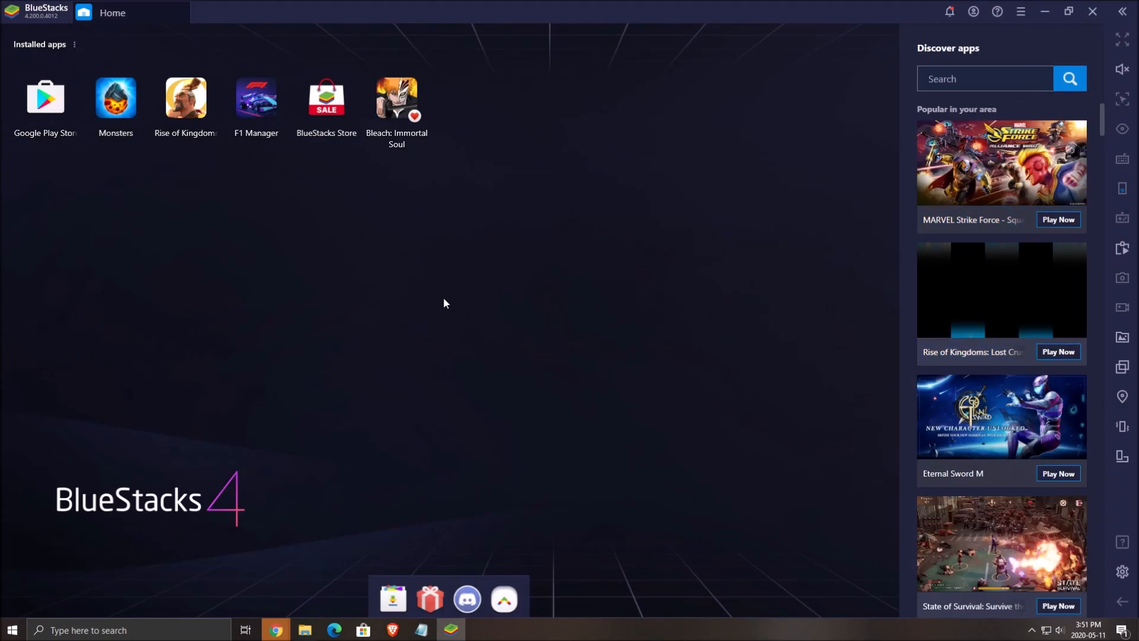
mouse_move(97, 258)
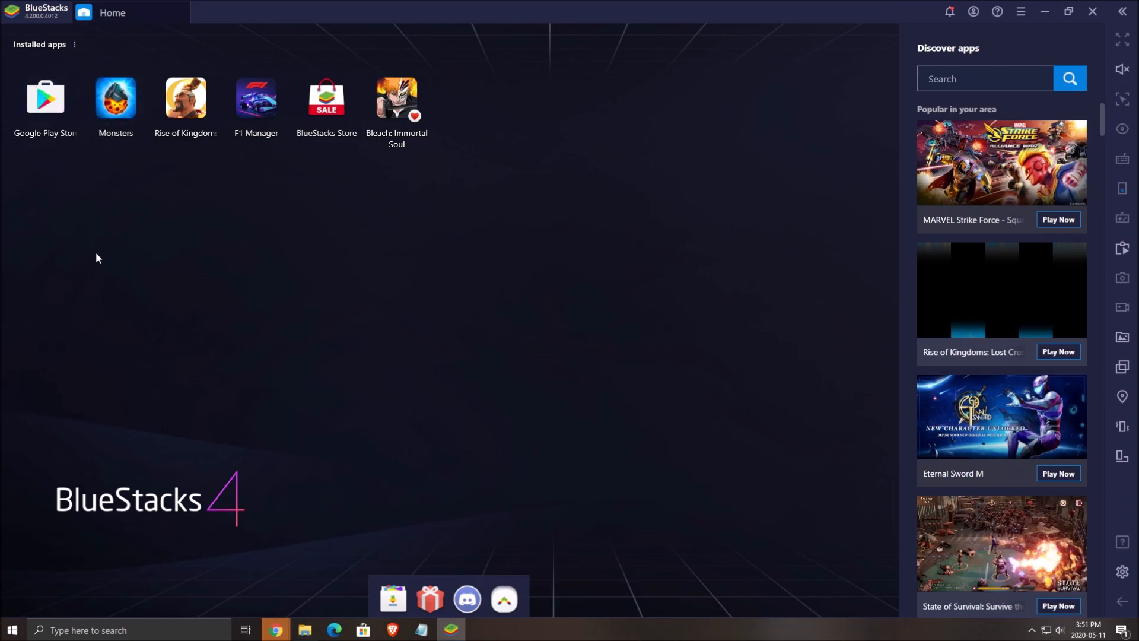
Launch the Google Play Store, browse the For you page and the games Top charts
left_click(44, 98)
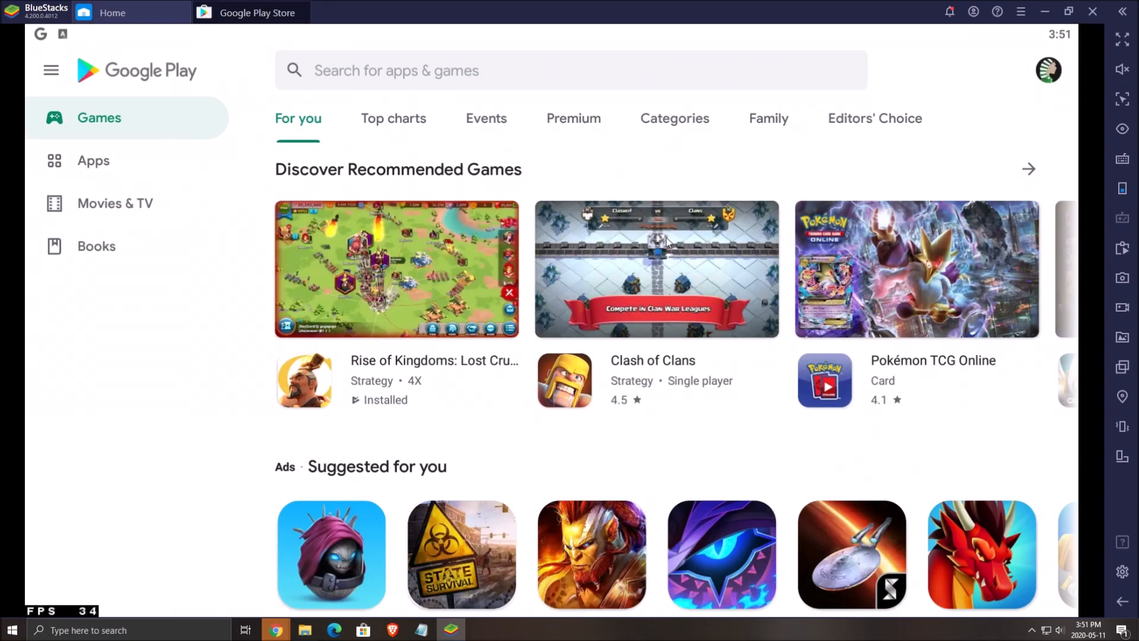
scroll("down", 3)
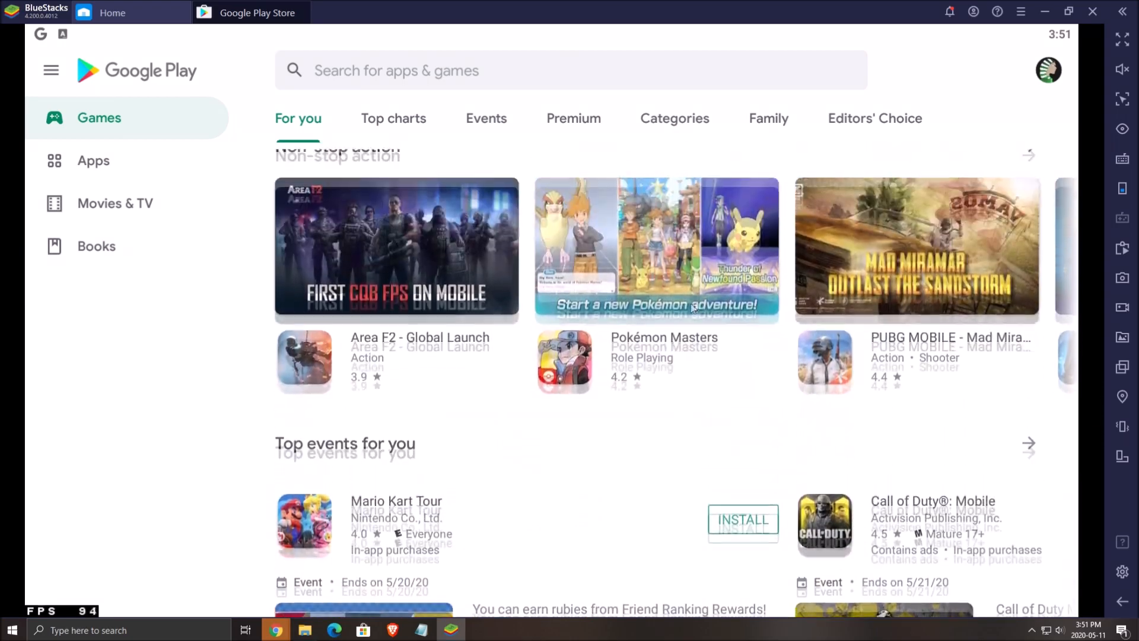
scroll("down", 3)
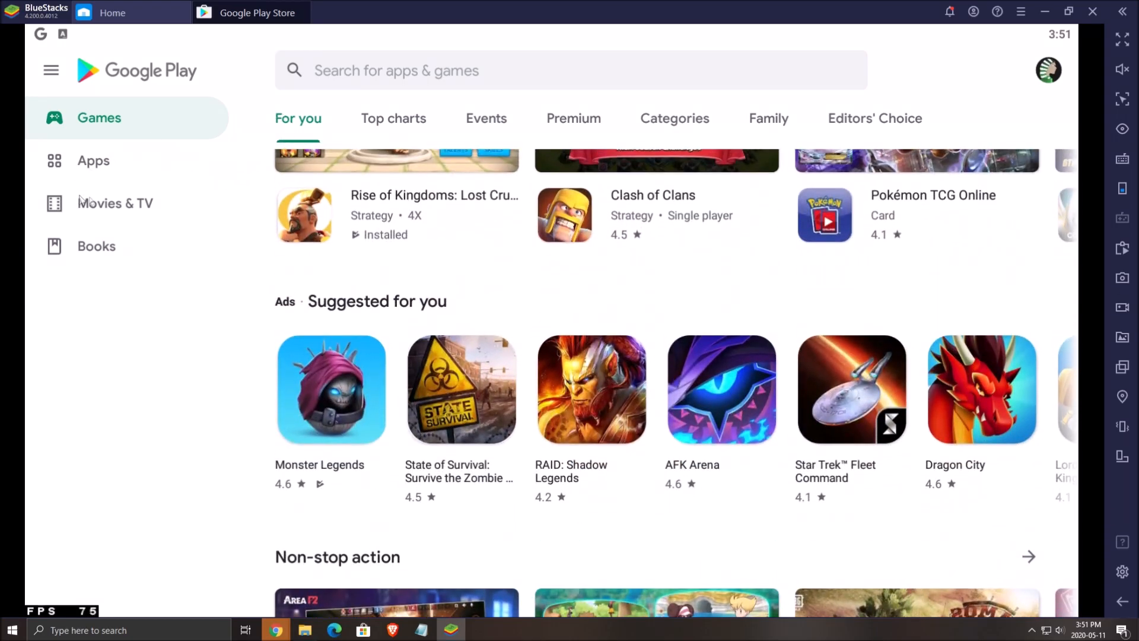
left_click(393, 119)
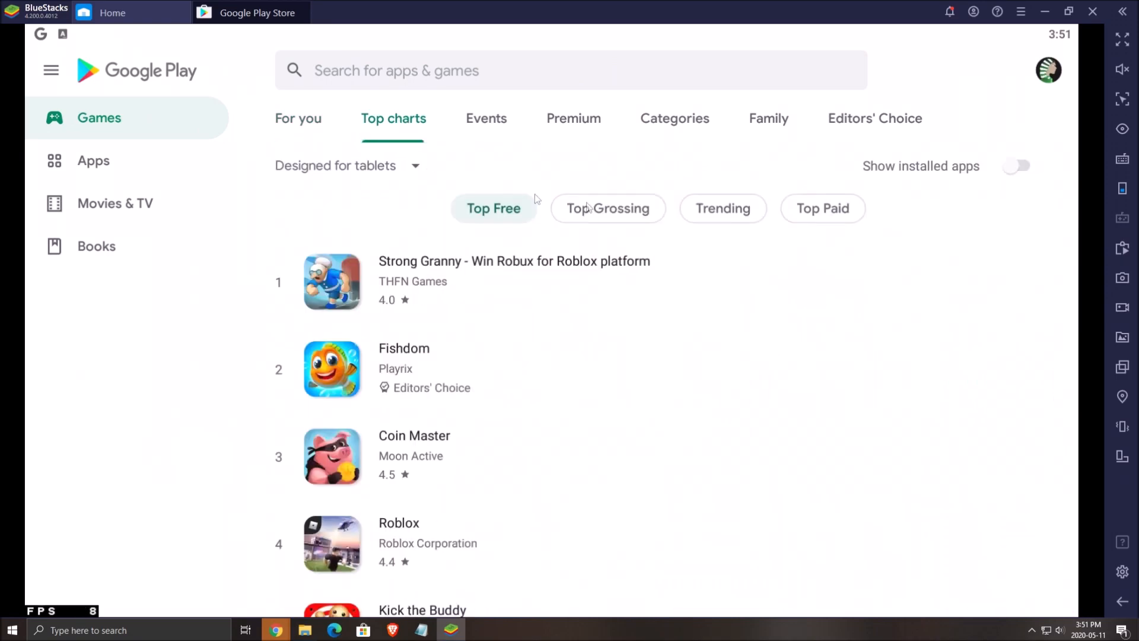
scroll("down", 3)
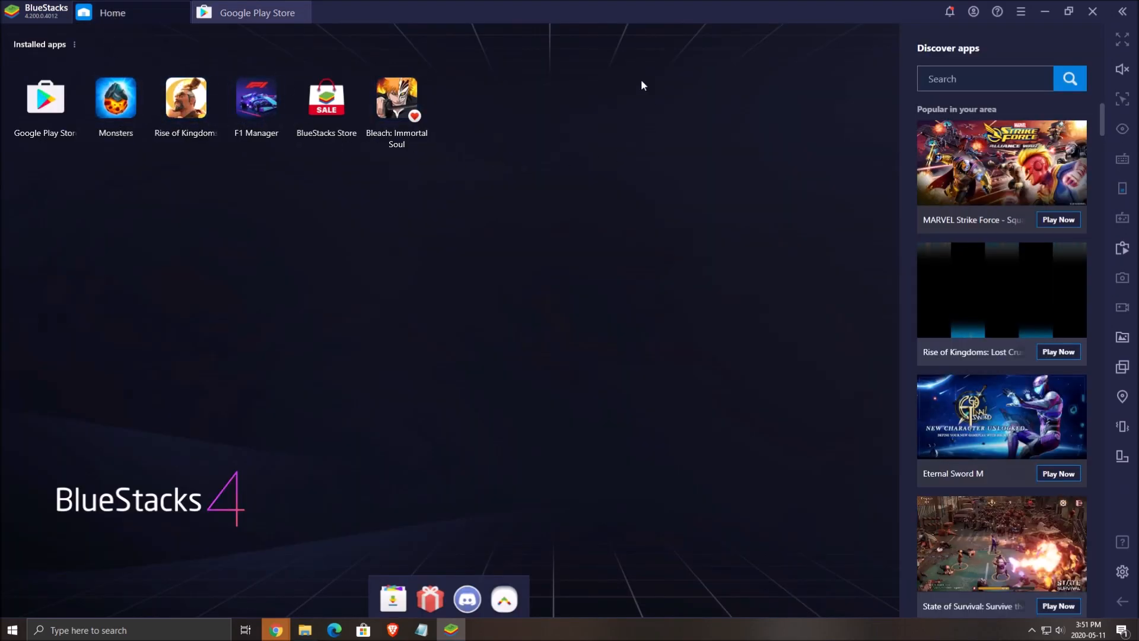
mouse_move(651, 105)
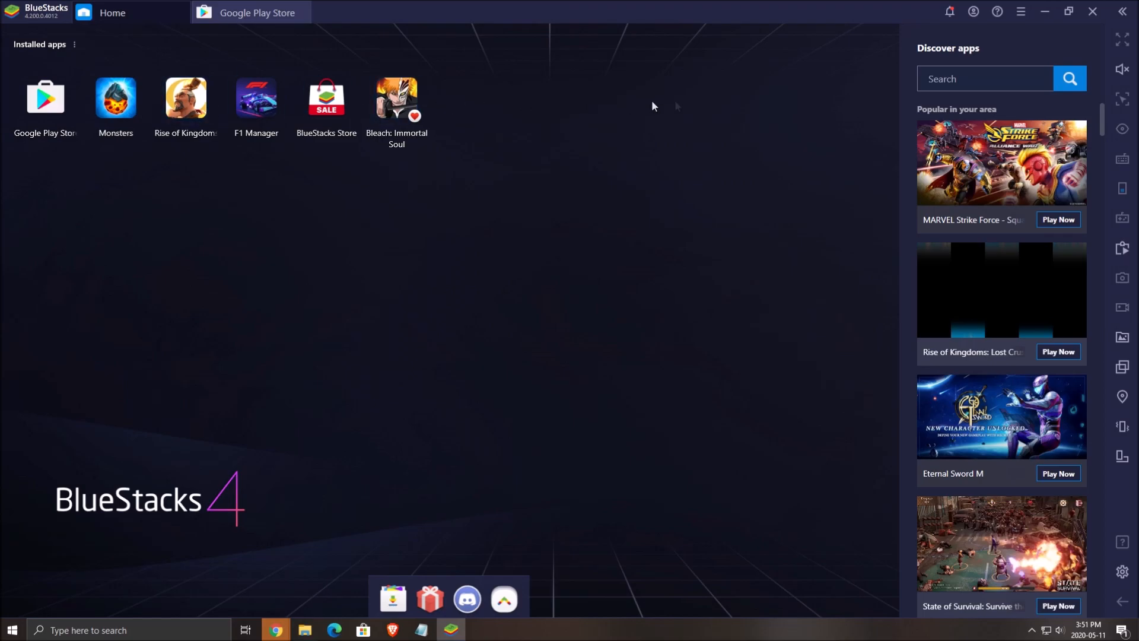
mouse_move(598, 160)
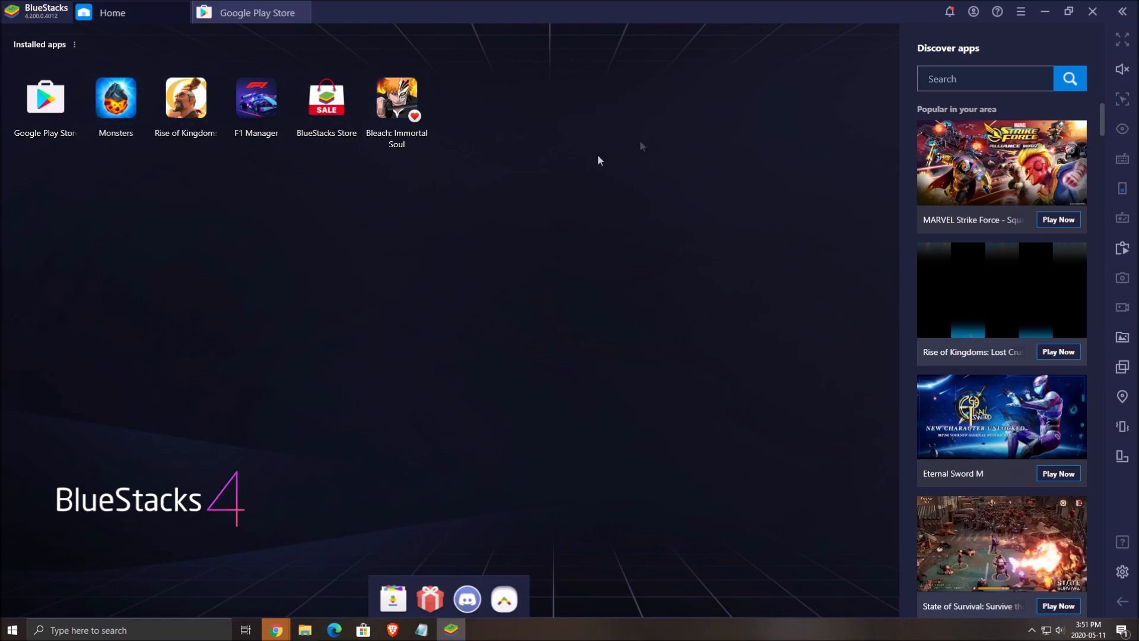
mouse_move(462, 406)
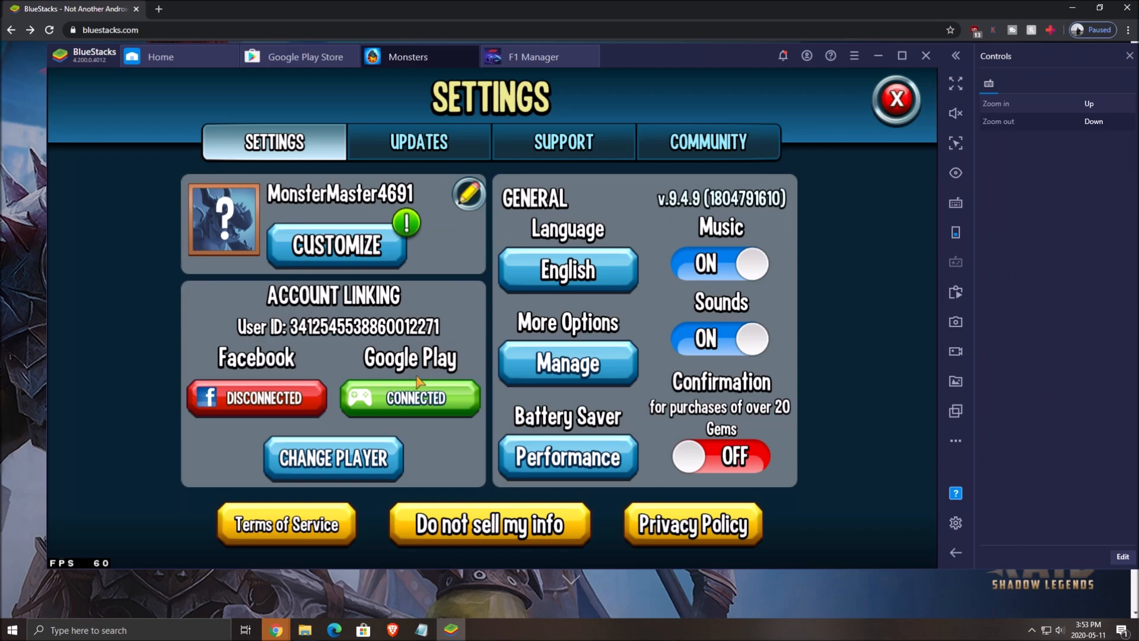
mouse_move(421, 363)
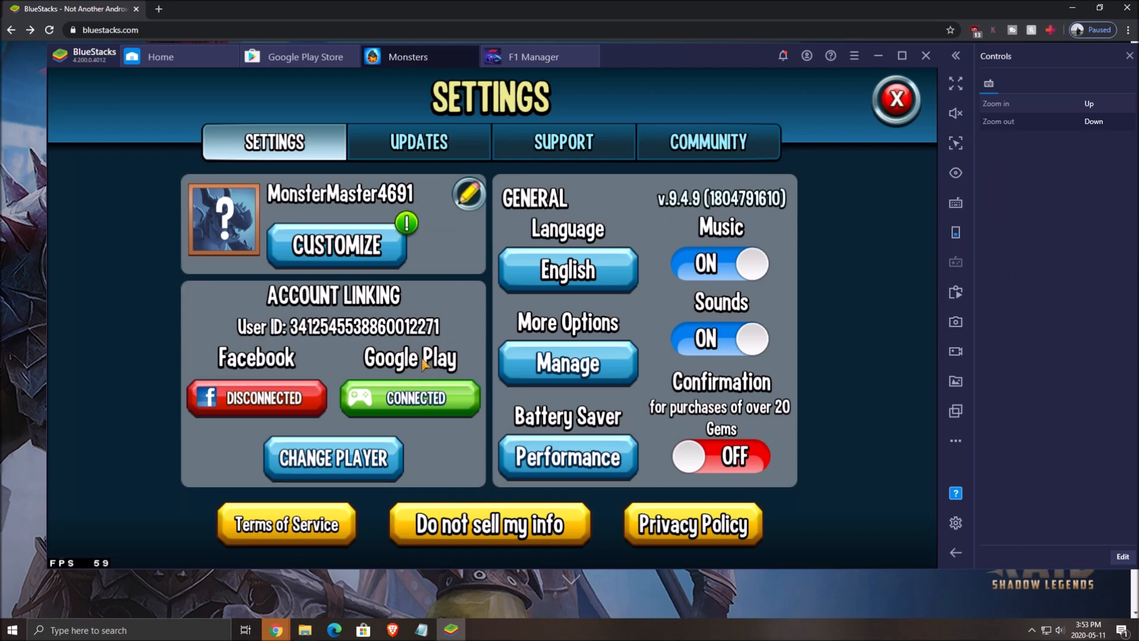
Close the Monsters settings after confirming Google Play account linking is CONNECTED
left_click(896, 99)
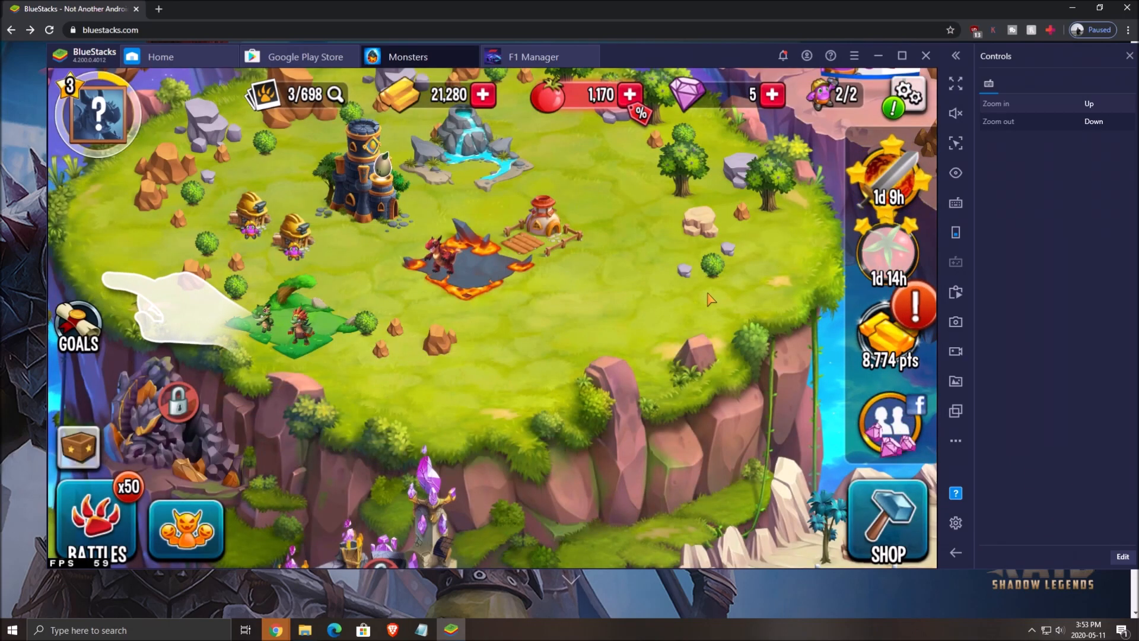